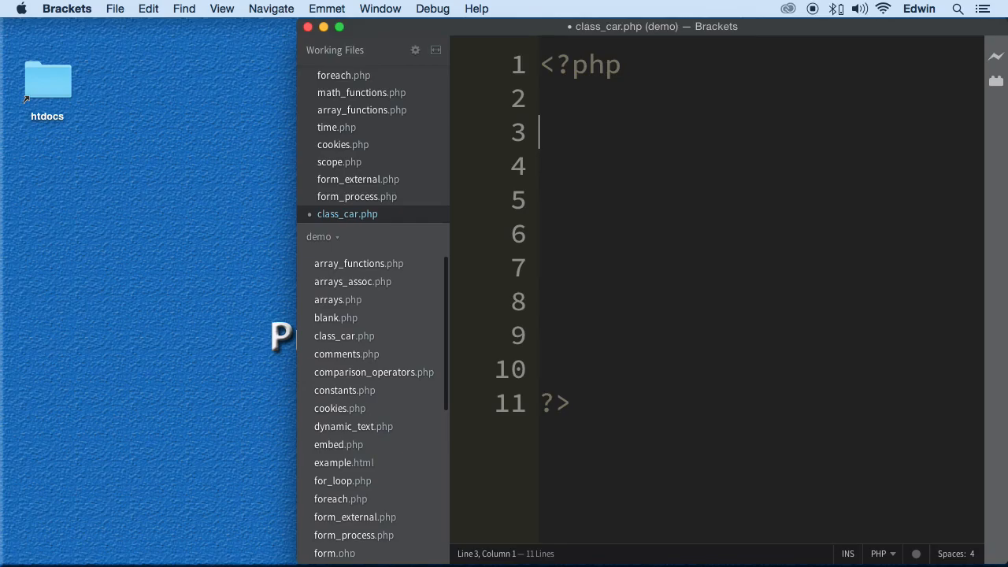
type("class Car")
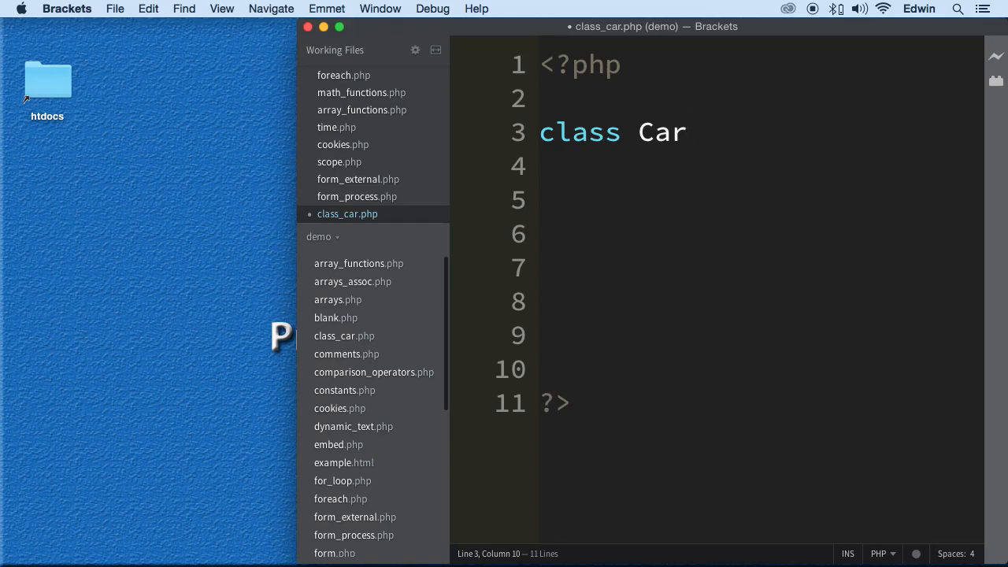